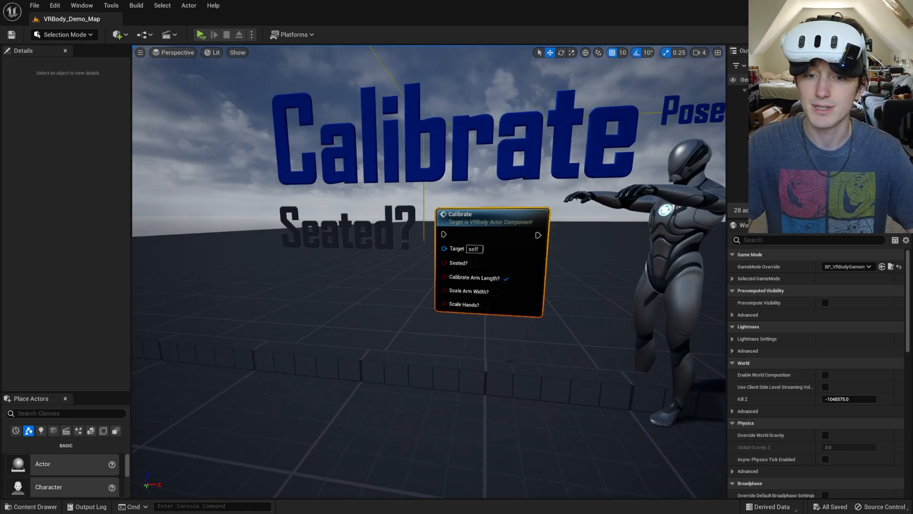
Step: Open BP_Character_VRBodyExample from the FullBodyVRTemplate BluePrints folder in the Content Drawer
{"action": "left_click", "coordinate": [34, 505]}
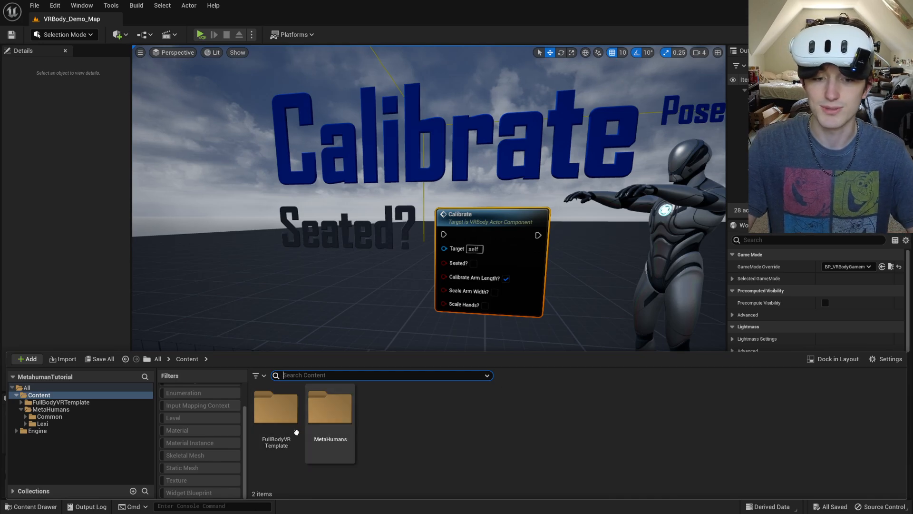
{"action": "double_click", "coordinate": [276, 405]}
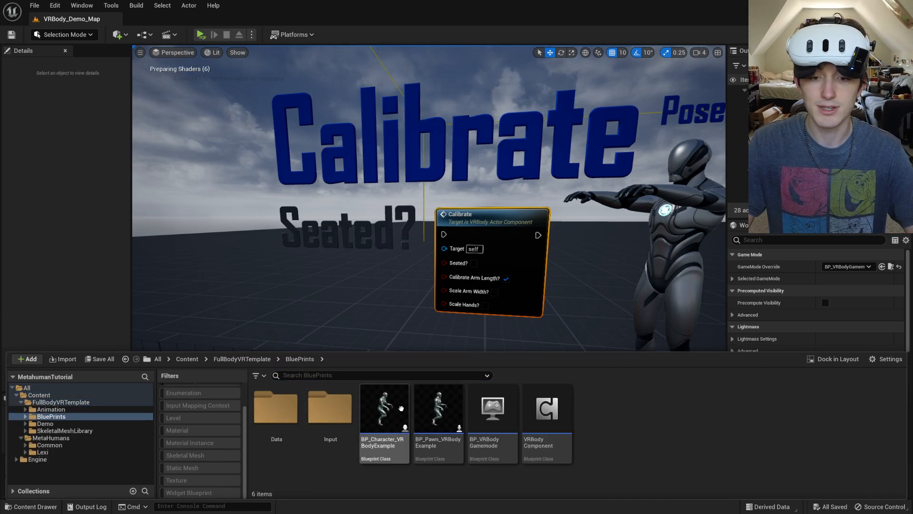
{"action": "double_click", "coordinate": [384, 406]}
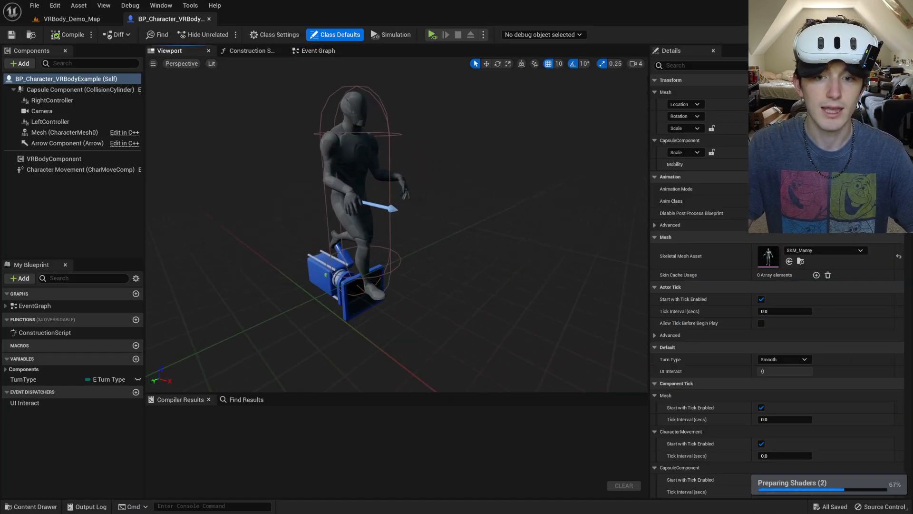
Step: Swap the Mesh component's skeletal mesh asset from Manny to f_med_nrw_body
{"action": "left_click", "coordinate": [65, 132]}
{"action": "type", "text": "bo"}
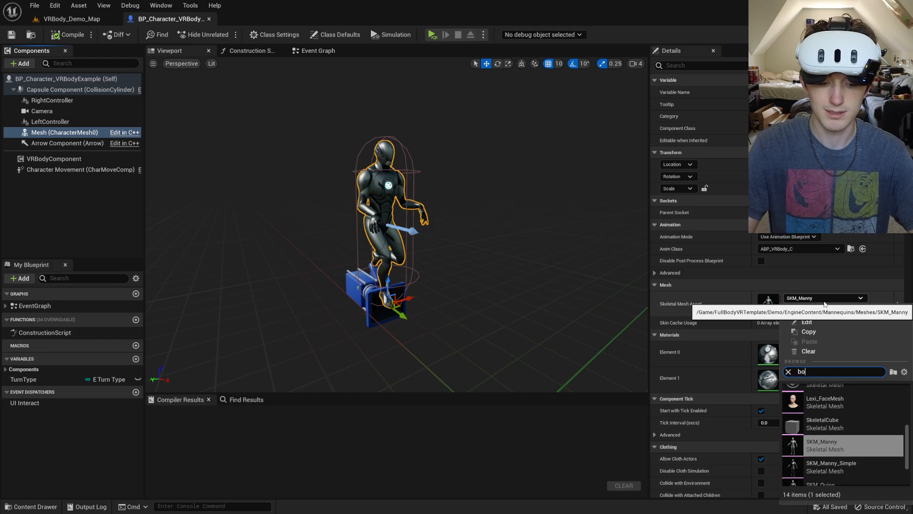
{"action": "left_click", "coordinate": [822, 445]}
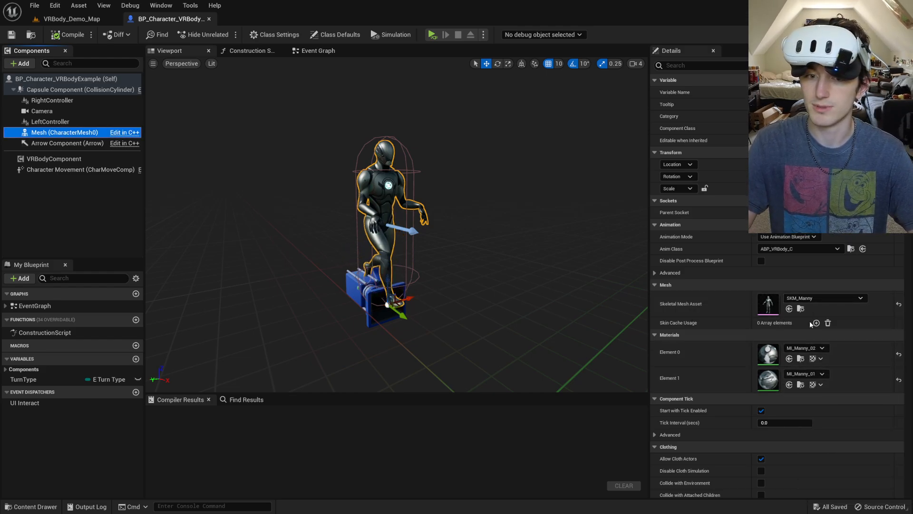
{"action": "left_click", "coordinate": [825, 297]}
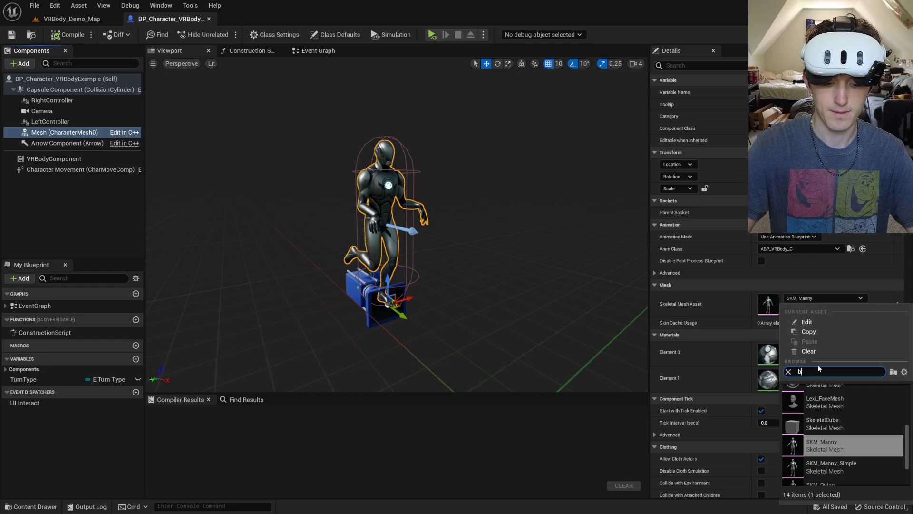
{"action": "left_click", "coordinate": [822, 445]}
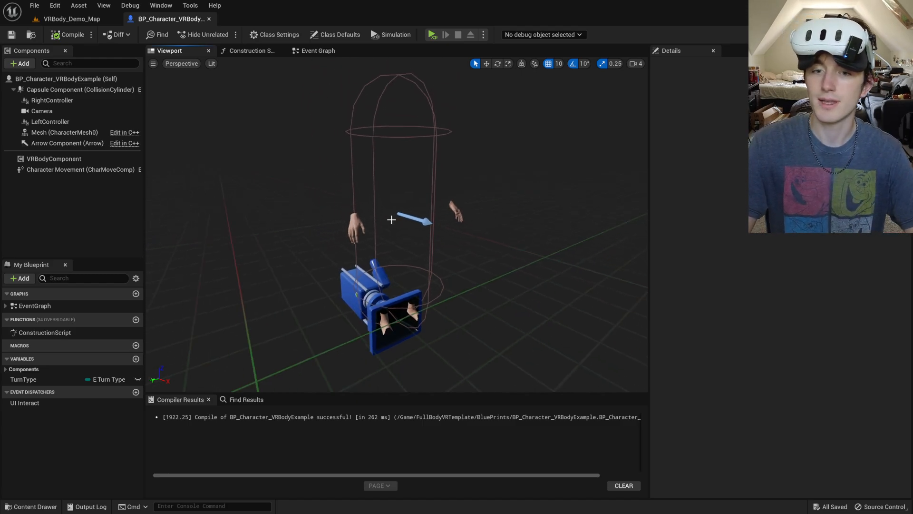
{"action": "left_click", "coordinate": [65, 132]}
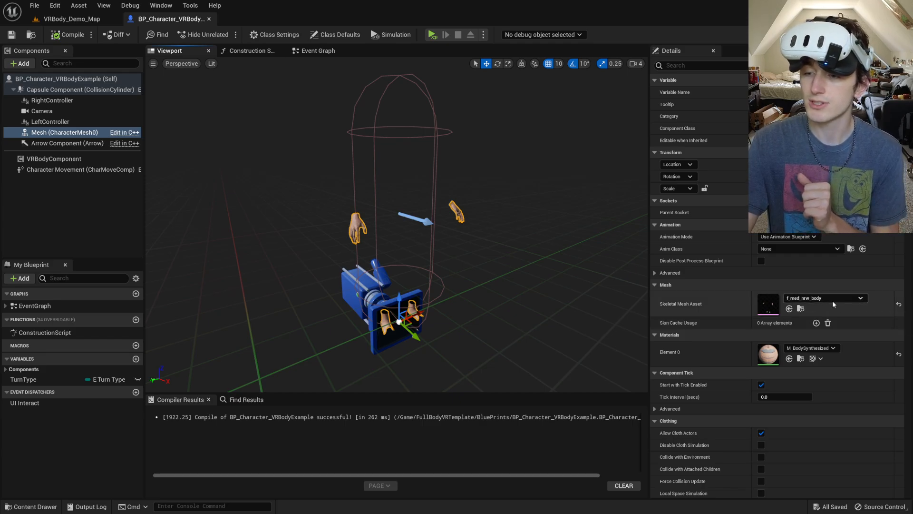
{"action": "mouse_move", "coordinate": [790, 309]}
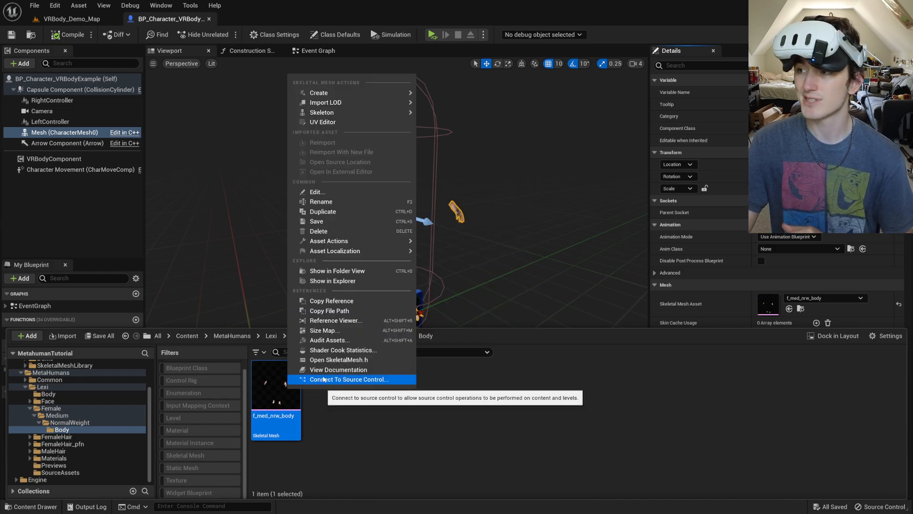
{"action": "mouse_move", "coordinate": [321, 112]}
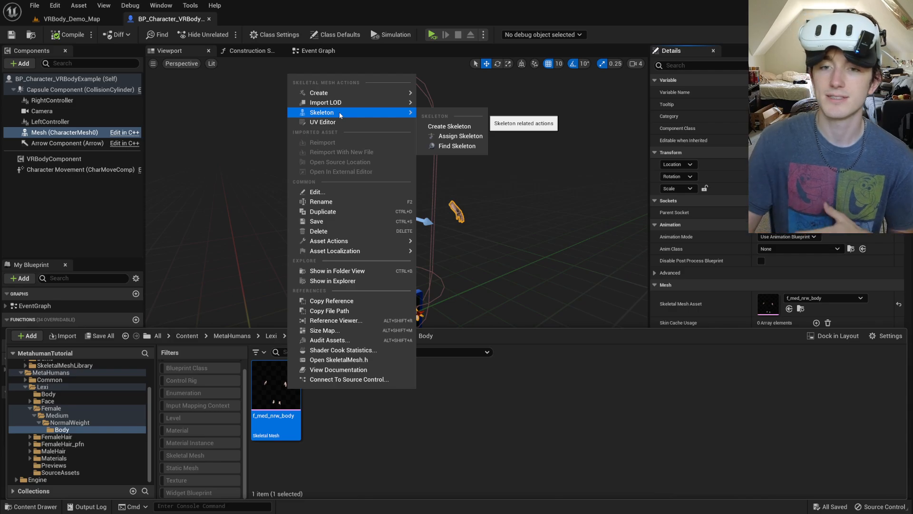
{"action": "mouse_move", "coordinate": [449, 126]}
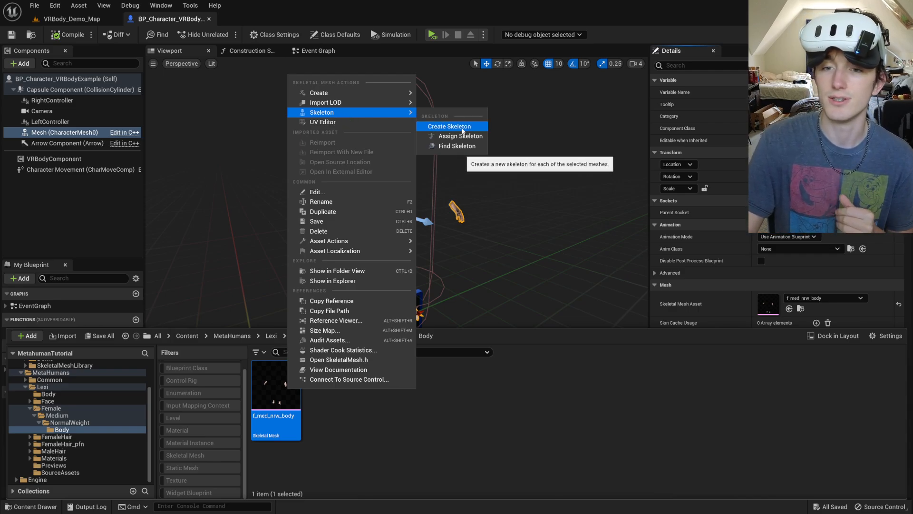
{"action": "mouse_move", "coordinate": [362, 113]}
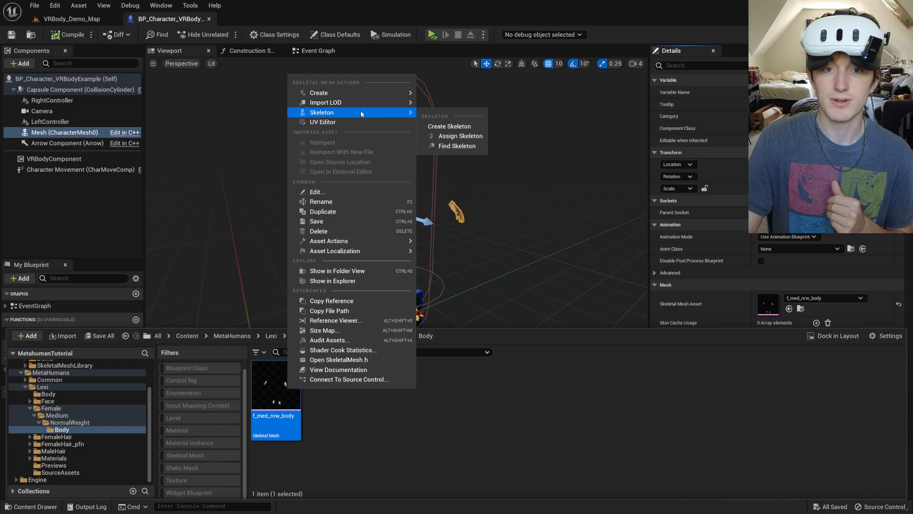
Step: Assign SK_Mannequin to f_med_nrw_body, merge its extra bones, and recompile the blueprint
{"action": "left_click", "coordinate": [460, 136]}
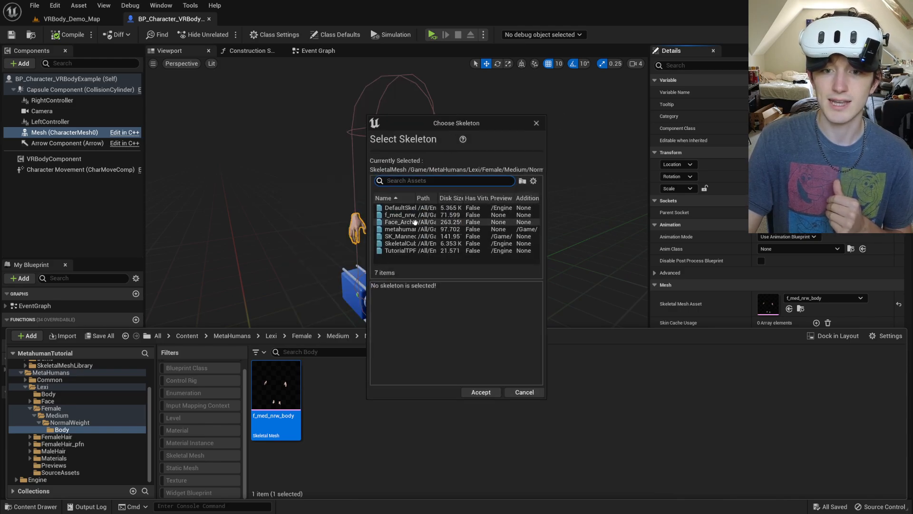
{"action": "left_click", "coordinate": [400, 236]}
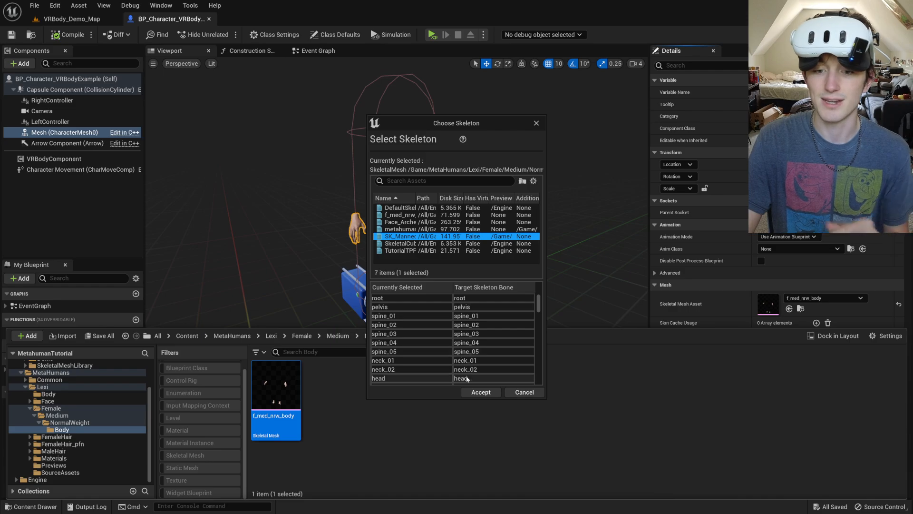
{"action": "left_click", "coordinate": [480, 392]}
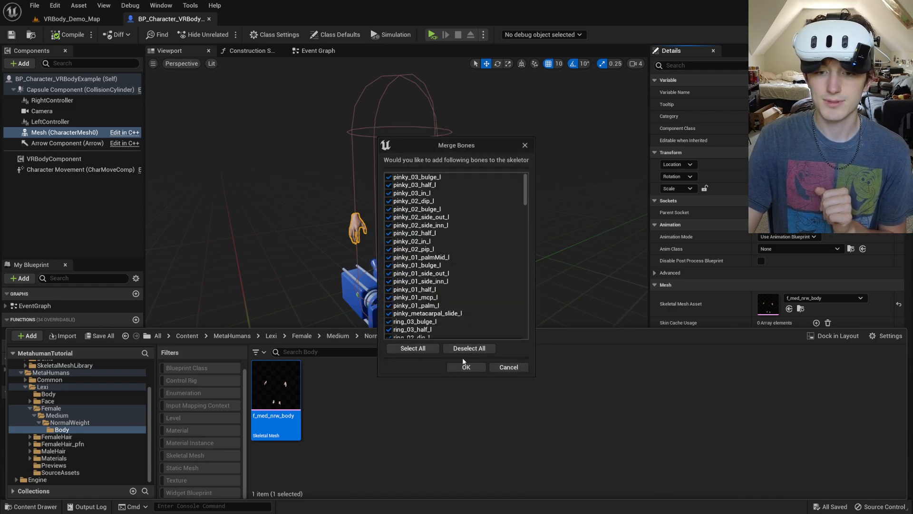
{"action": "left_click", "coordinate": [465, 367]}
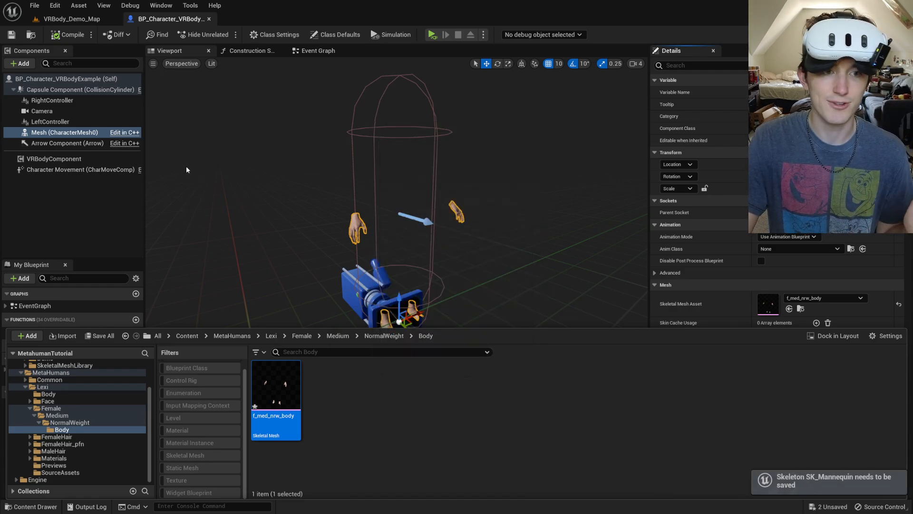
{"action": "left_click", "coordinate": [72, 34]}
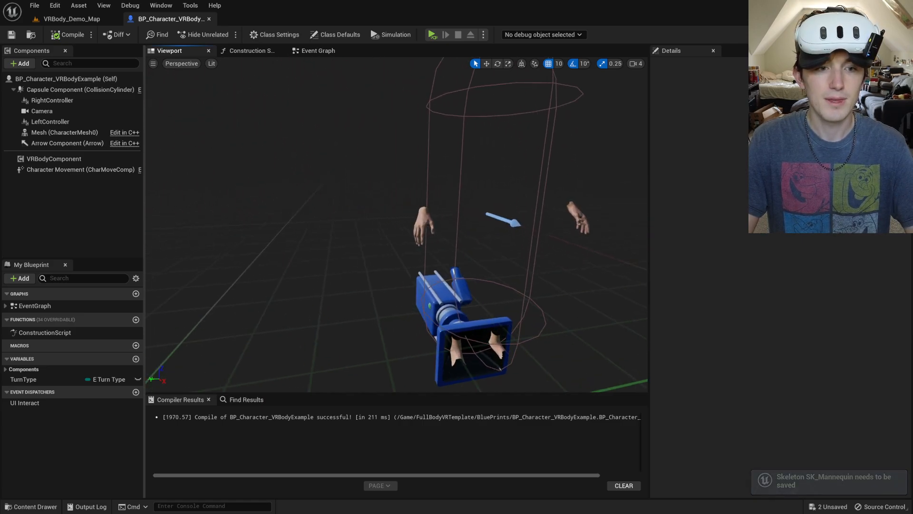
Step: Select the character's Mesh component and open the BP_Lexi MetaHuman blueprint
{"action": "left_click", "coordinate": [55, 132]}
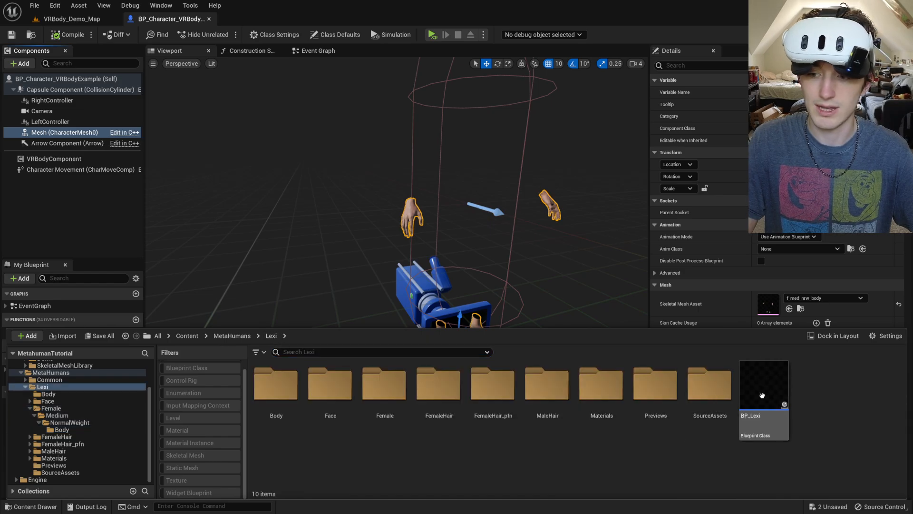
{"action": "double_click", "coordinate": [763, 384]}
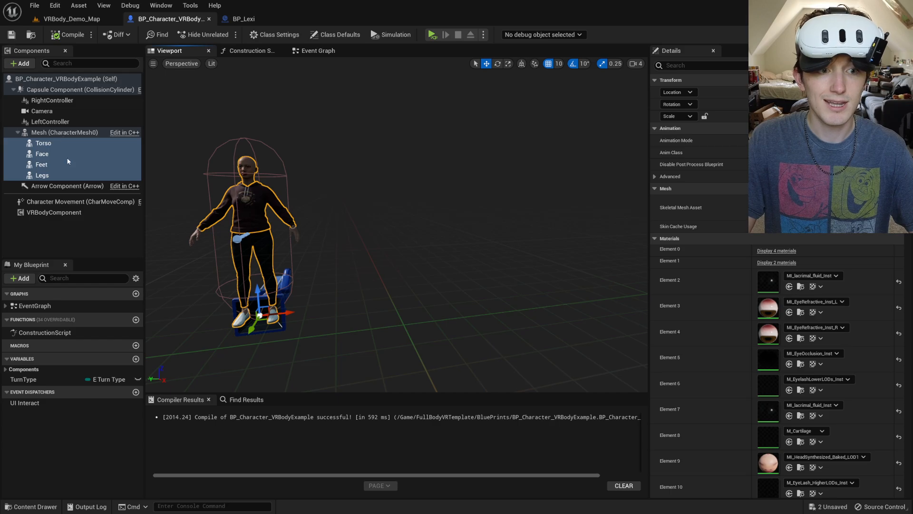
{"action": "left_click", "coordinate": [43, 143]}
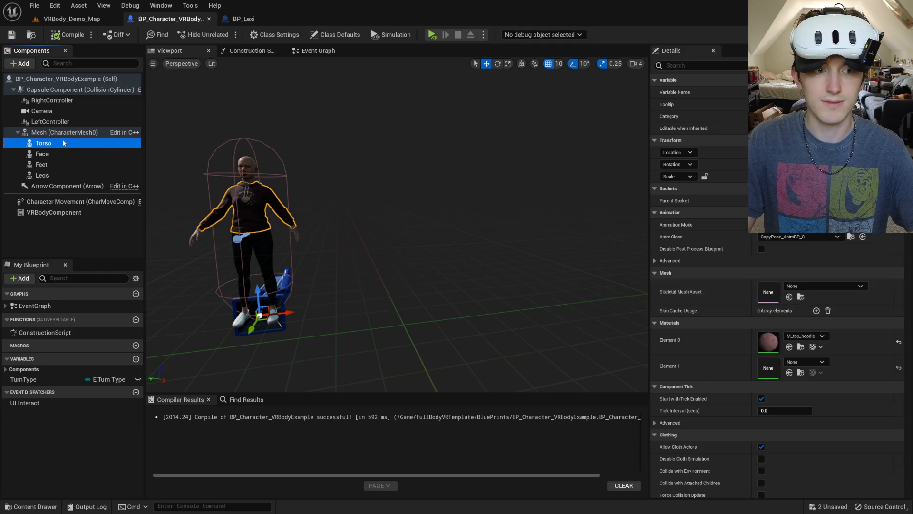
{"action": "left_click", "coordinate": [42, 154]}
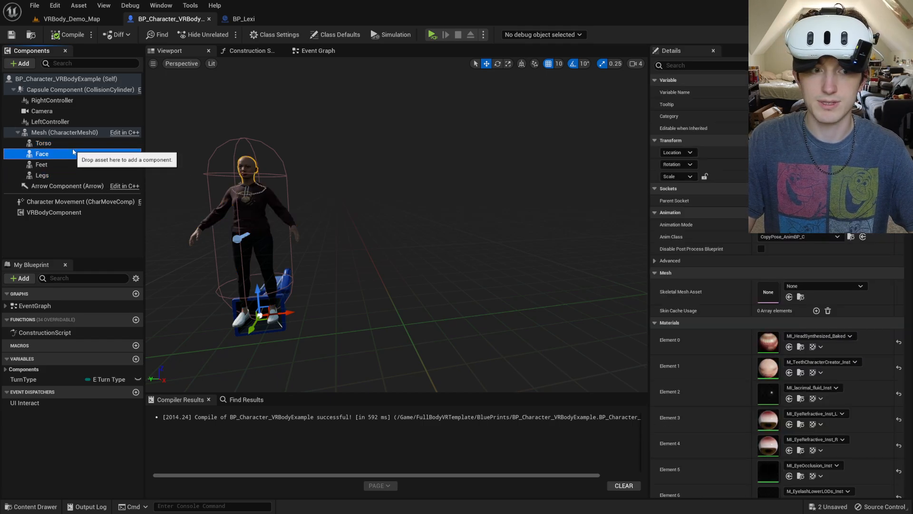
{"action": "left_click", "coordinate": [241, 19]}
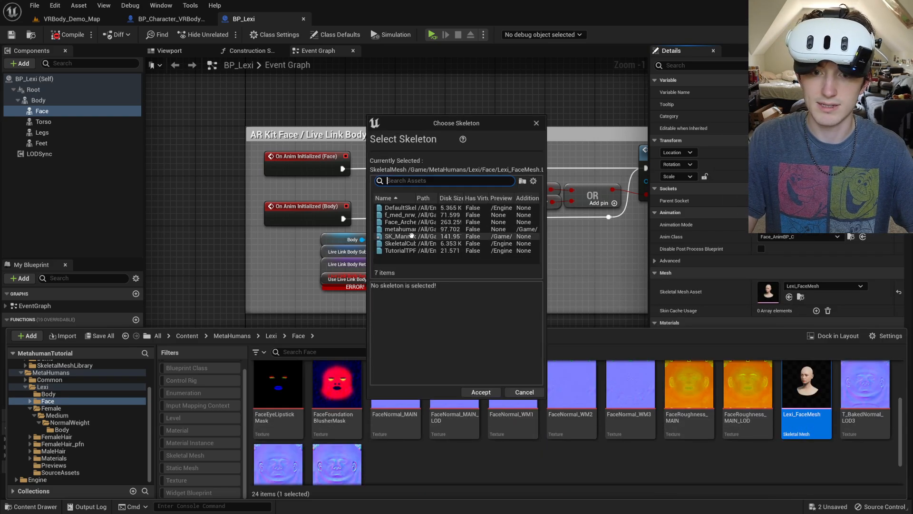
Step: Assign SK_Mannequin to Lexi's face and hoodie meshes, merging the extra bones
{"action": "left_click", "coordinate": [411, 236]}
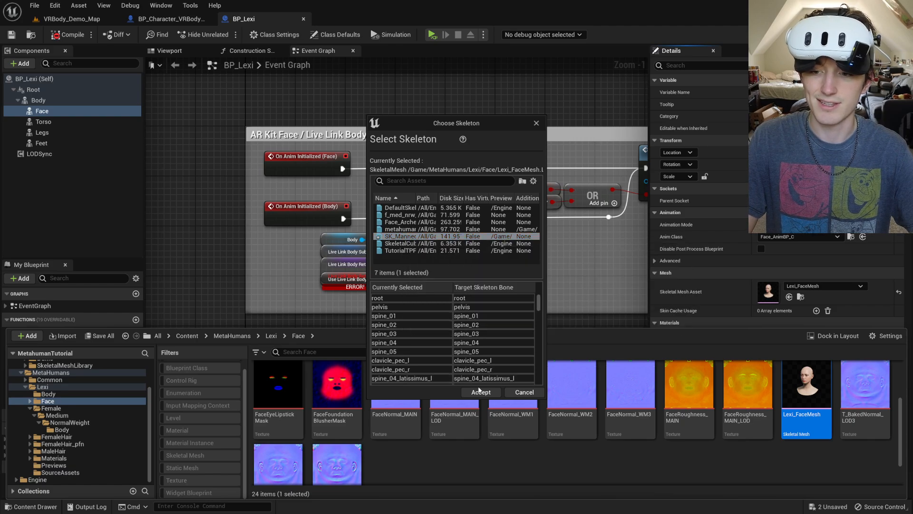
{"action": "left_click", "coordinate": [480, 392]}
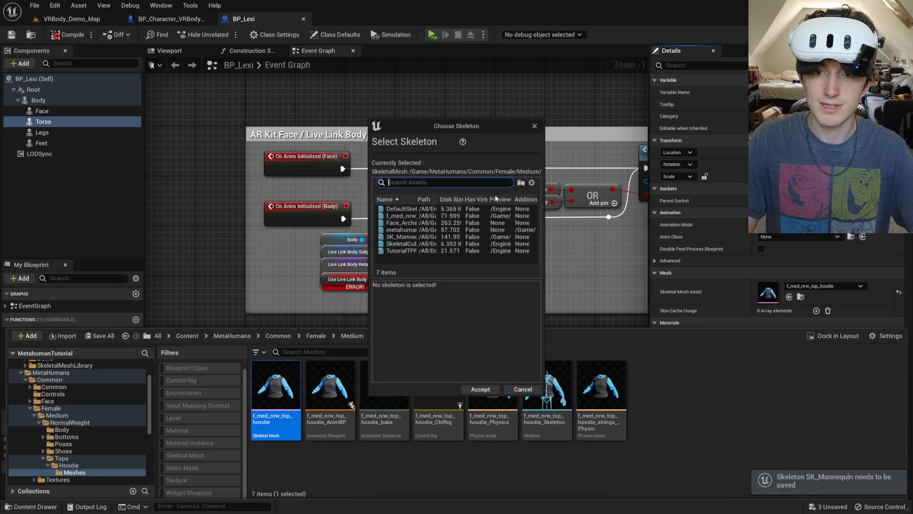
{"action": "left_click", "coordinate": [479, 389]}
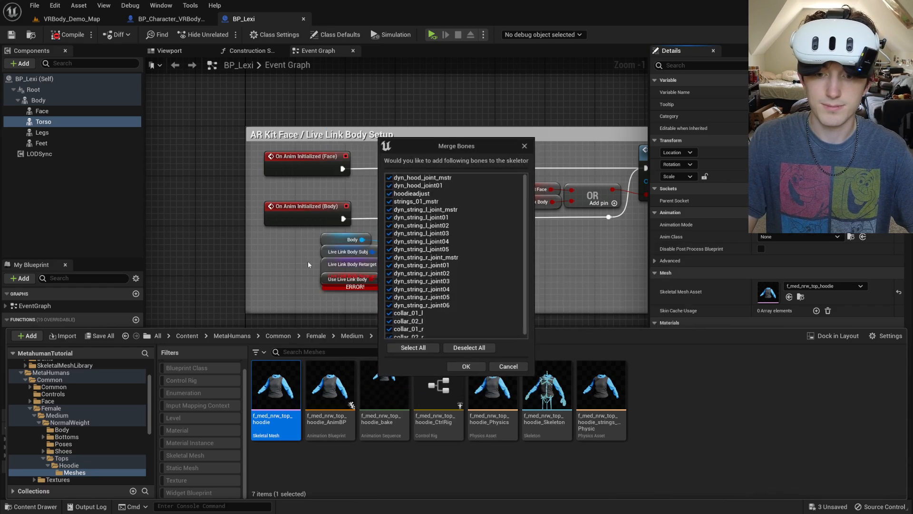
{"action": "left_click", "coordinate": [466, 366]}
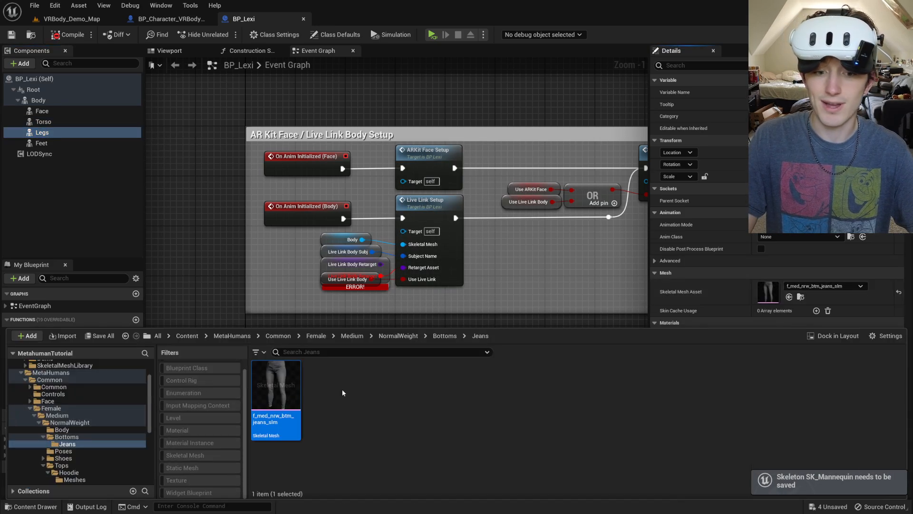
Step: Assign the skeleton to the jeans and shoe meshes, then close BP_Lexi
{"action": "right_click", "coordinate": [276, 385]}
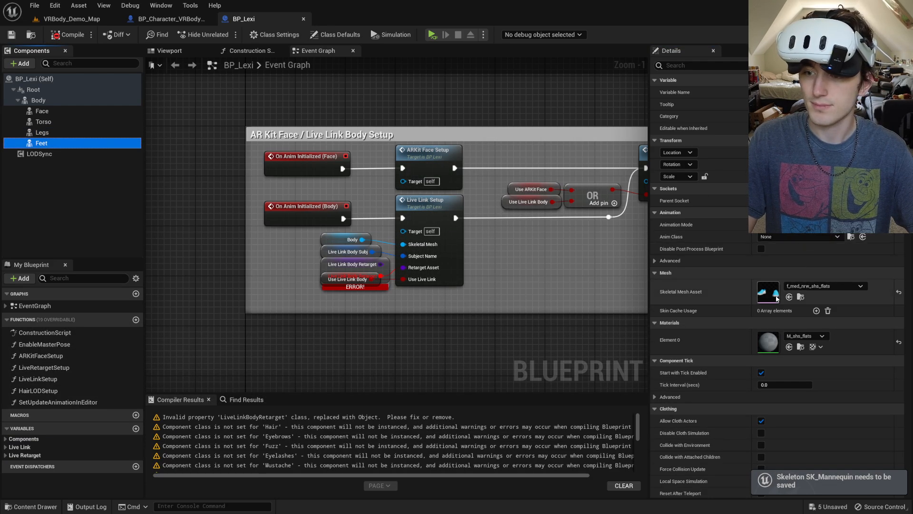
{"action": "right_click", "coordinate": [275, 408]}
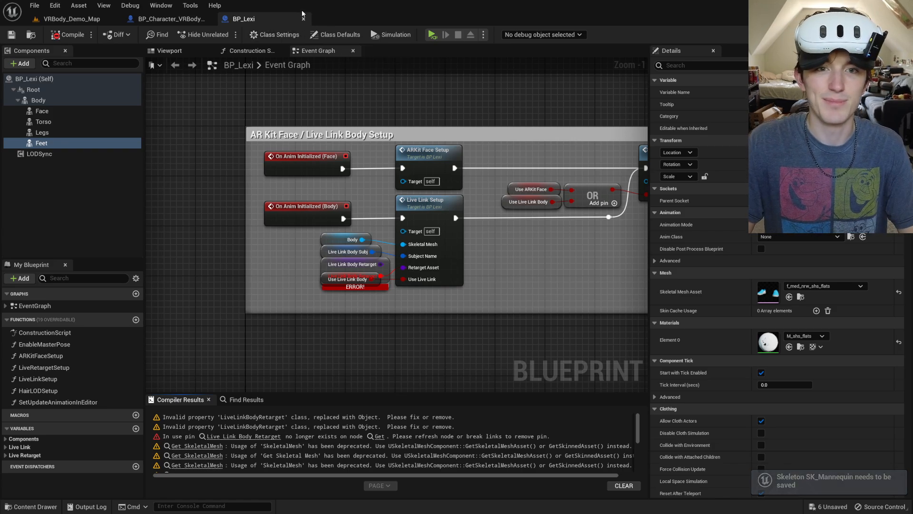
{"action": "left_click", "coordinate": [169, 19]}
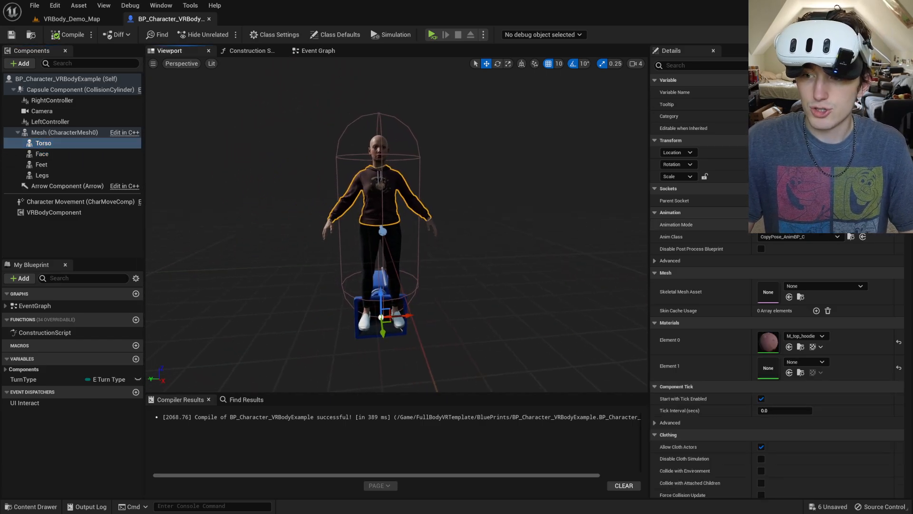
Step: Save the modified meshes and SK_Mannequin, recompile, and return to CharacterMeasurements
{"action": "left_click", "coordinate": [42, 154]}
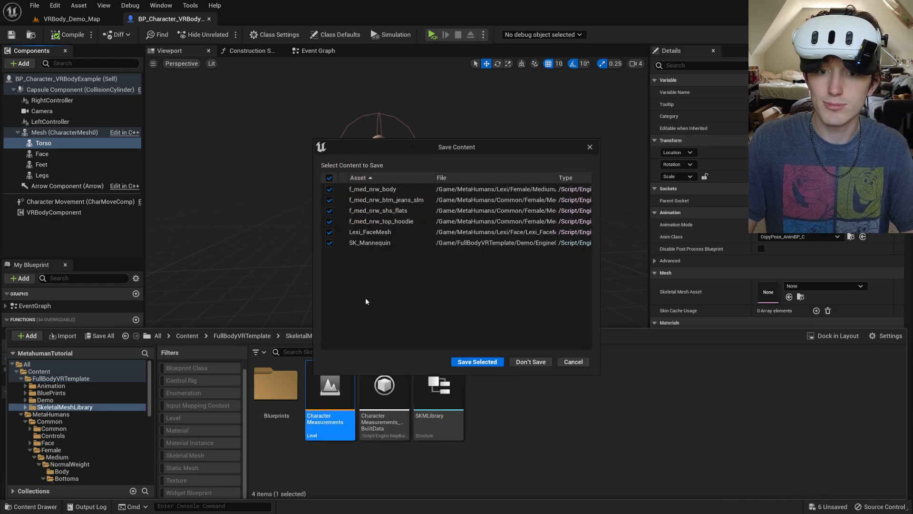
{"action": "left_click", "coordinate": [477, 361]}
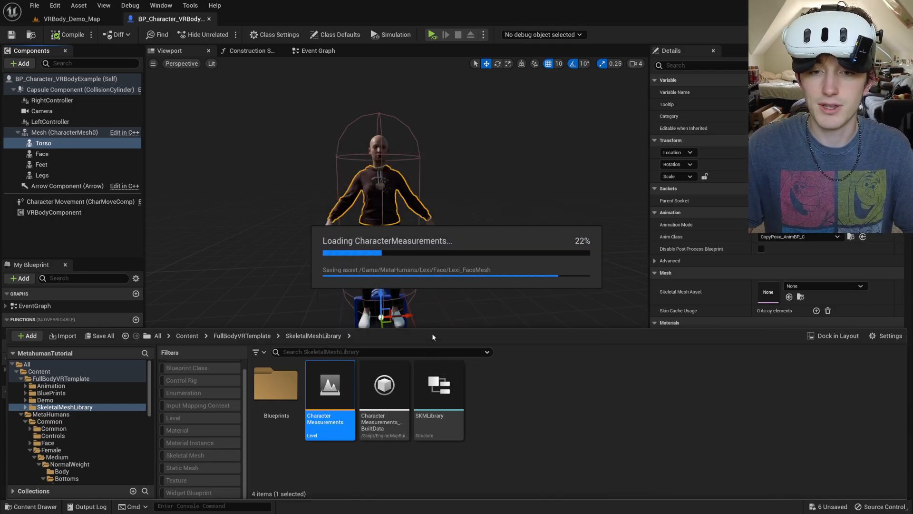
{"action": "left_click", "coordinate": [70, 35]}
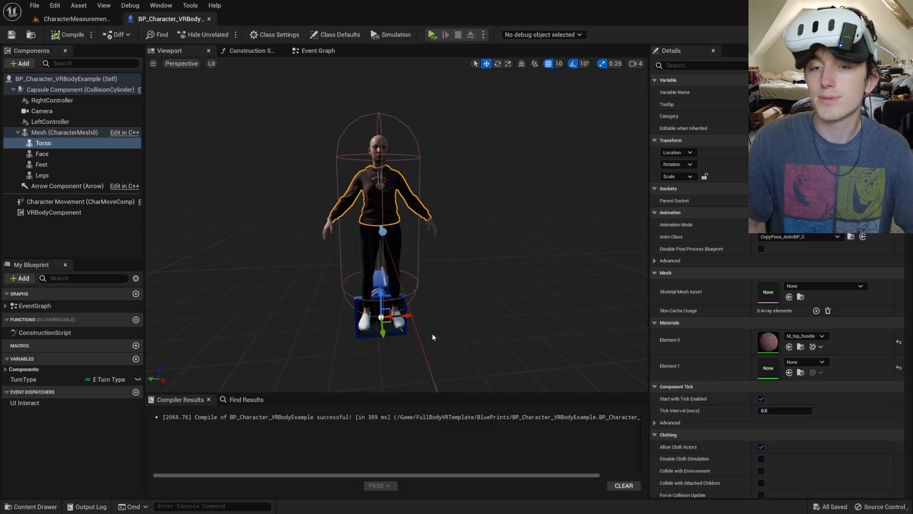
{"action": "left_click", "coordinate": [75, 18]}
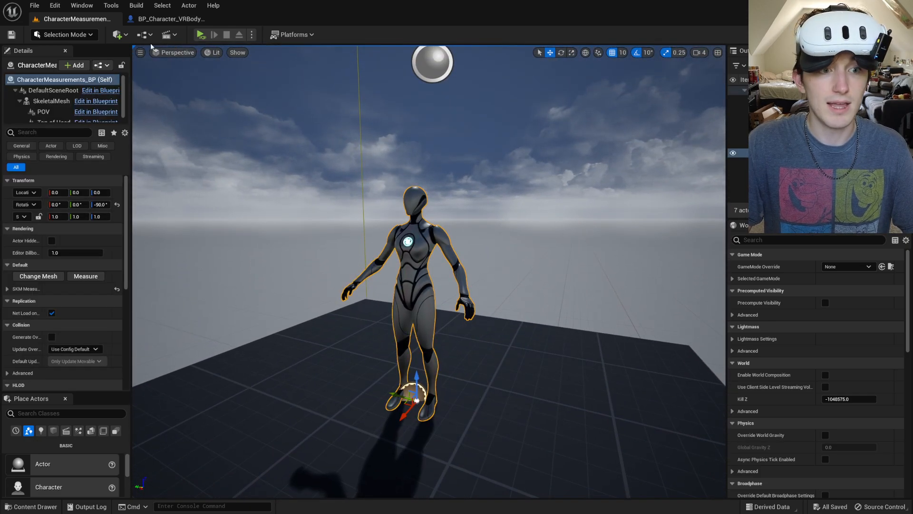
Step: Set CharacterMeasurements_BP's SKM Measurements Mesh to f_med_nrw_body, found by searching 'body'
{"action": "left_click", "coordinate": [52, 101]}
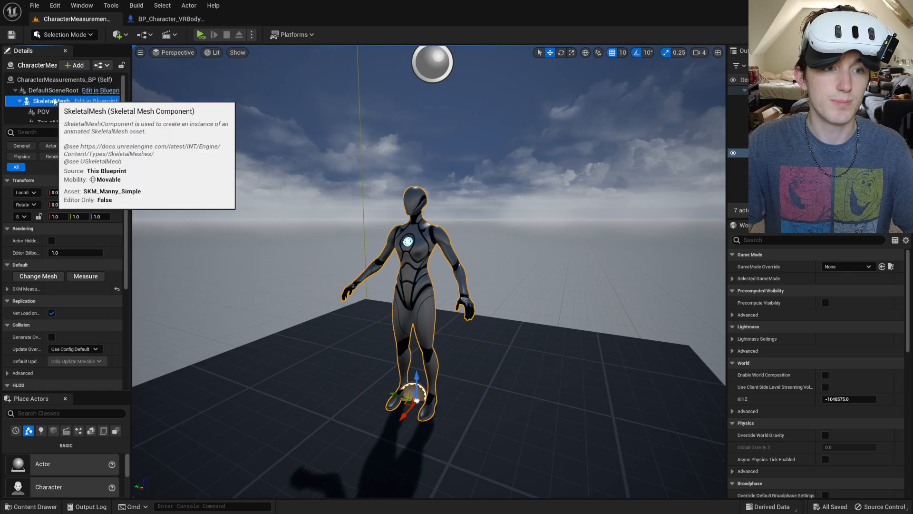
{"action": "left_click", "coordinate": [63, 79]}
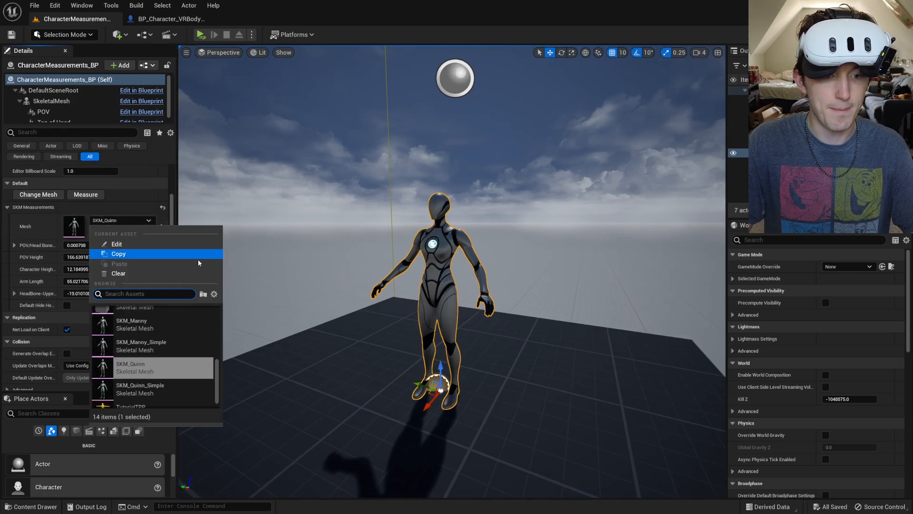
{"action": "type", "text": "body"}
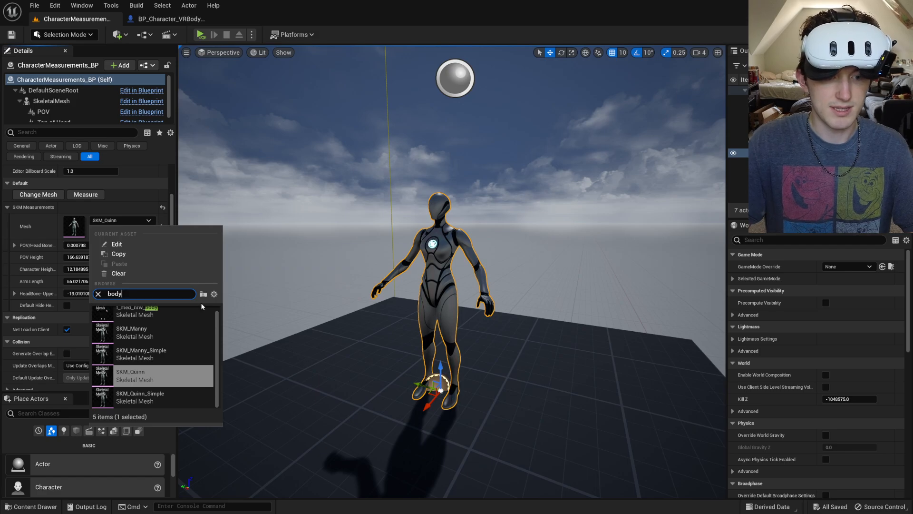
{"action": "left_click", "coordinate": [137, 311]}
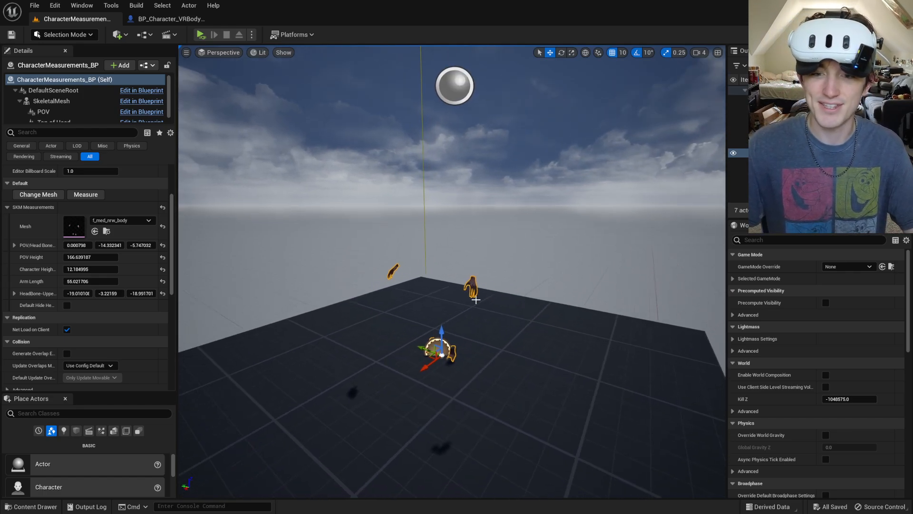
Step: Open BP_Lexi from MetaHumans/Lexi, break its invalid pin link, and return to the level
{"action": "left_click", "coordinate": [32, 505]}
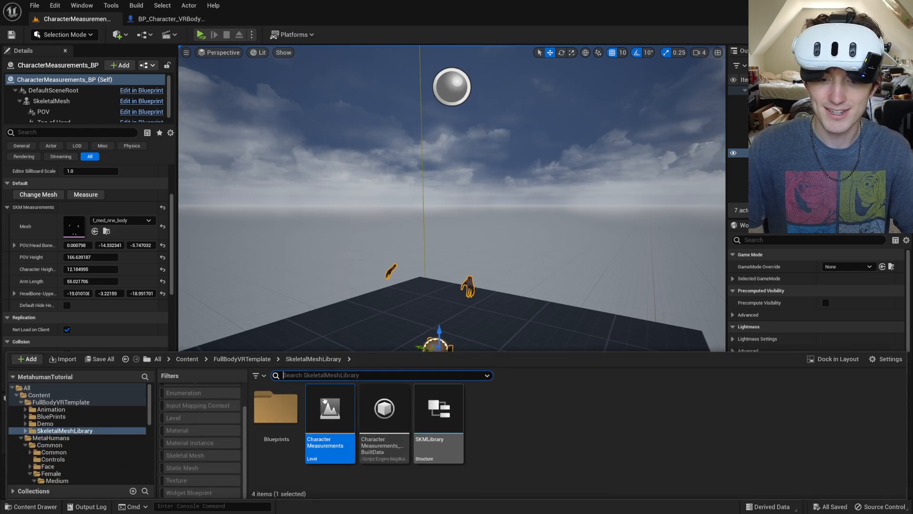
{"action": "left_click", "coordinate": [187, 358]}
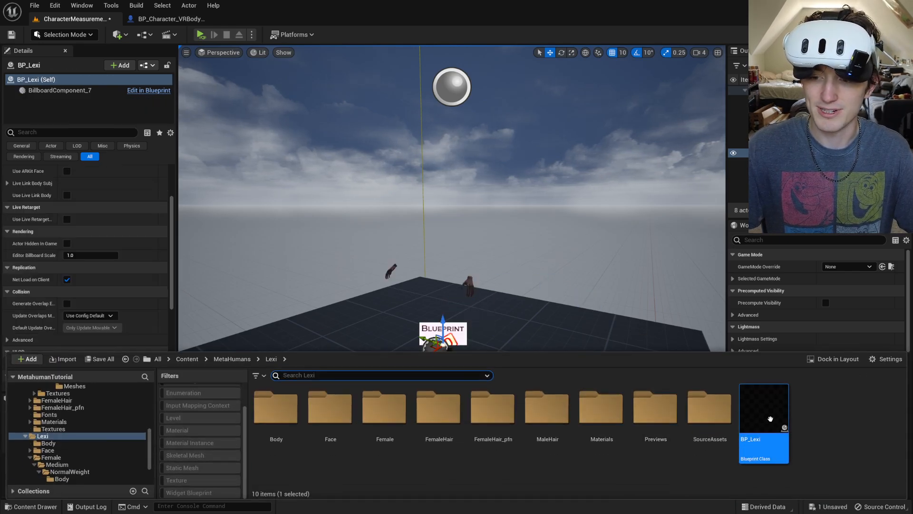
{"action": "double_click", "coordinate": [763, 407]}
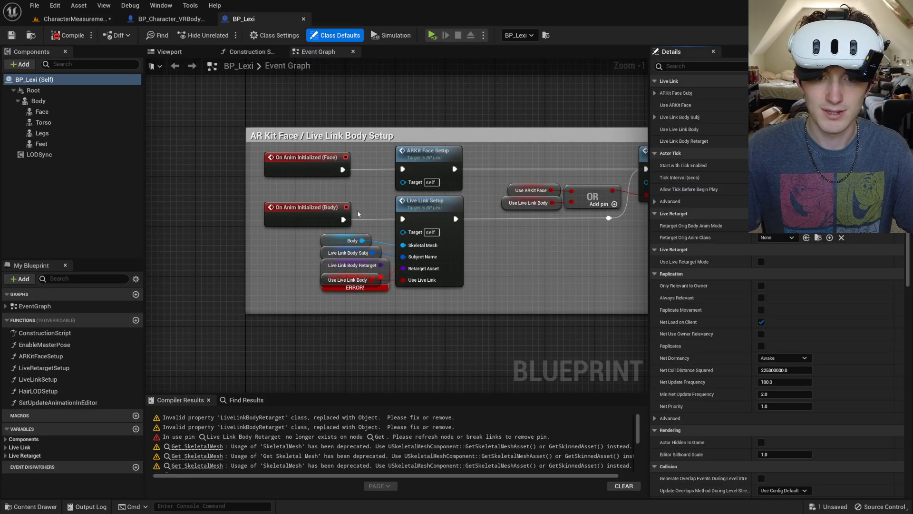
{"action": "right_click", "coordinate": [343, 168]}
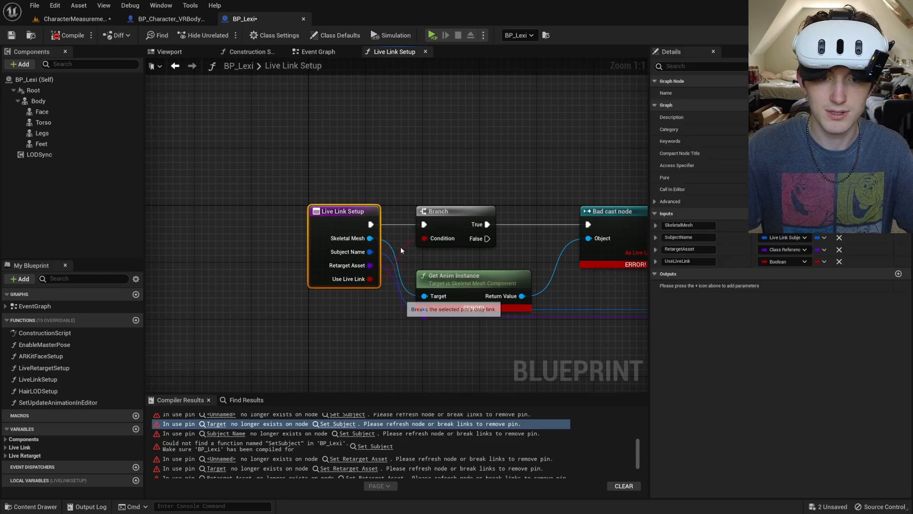
{"action": "left_click", "coordinate": [70, 35]}
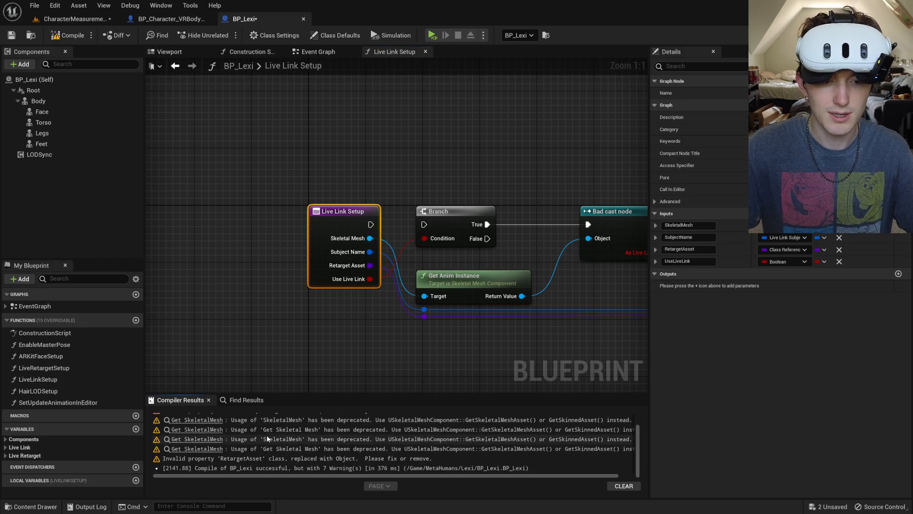
{"action": "left_click", "coordinate": [73, 19]}
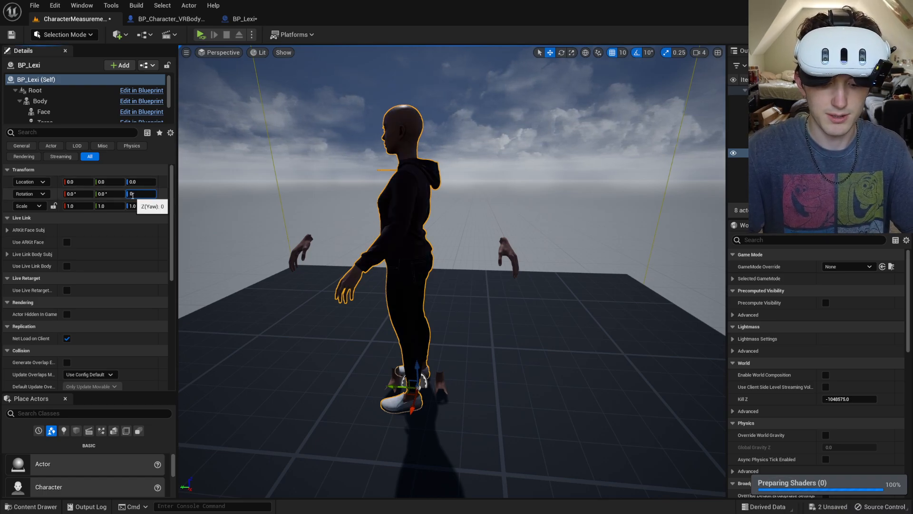
Step: Rotate Lexi to Z -90 and set Torso, Legs and Feet to Use Animation Asset
{"action": "type", "text": "-90.0"}
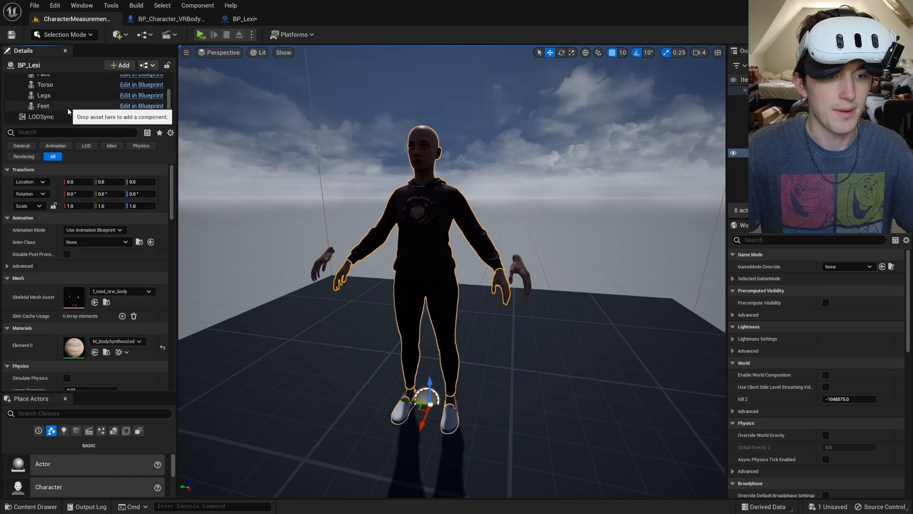
{"action": "left_click", "coordinate": [93, 229]}
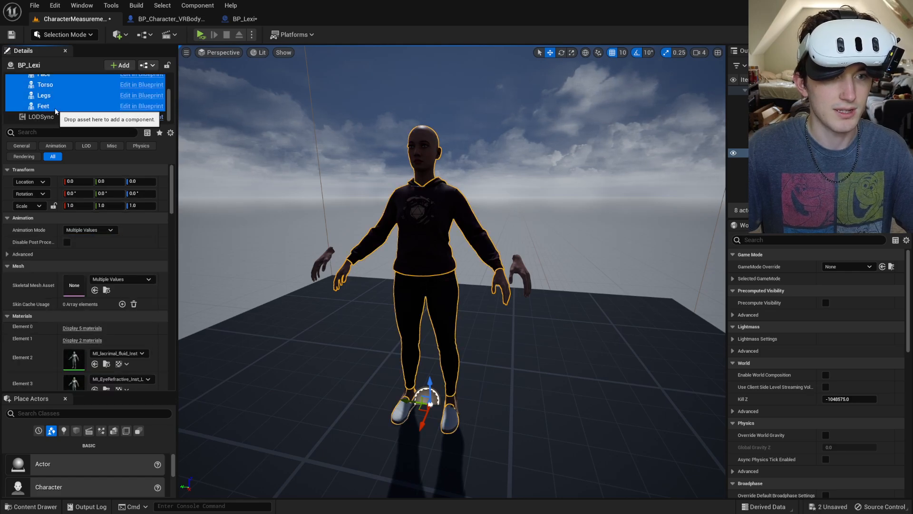
{"action": "left_click", "coordinate": [90, 229]}
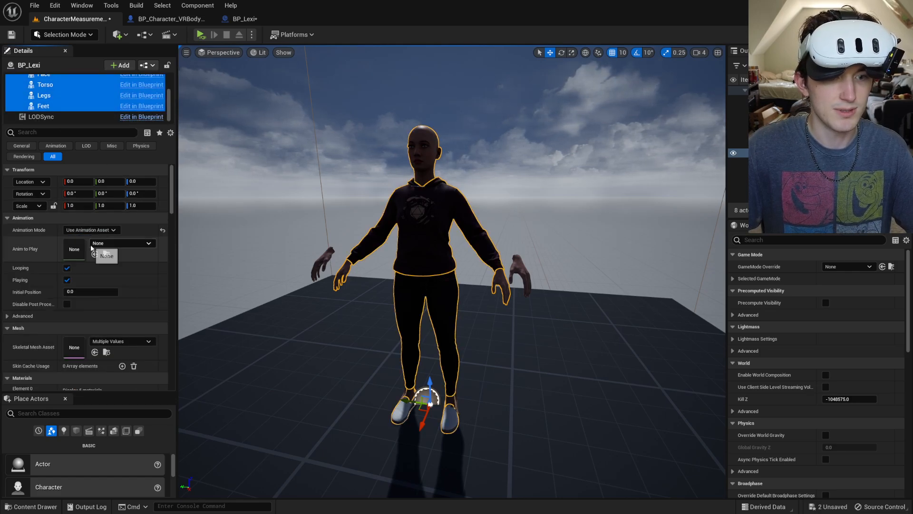
{"action": "left_click", "coordinate": [147, 243]}
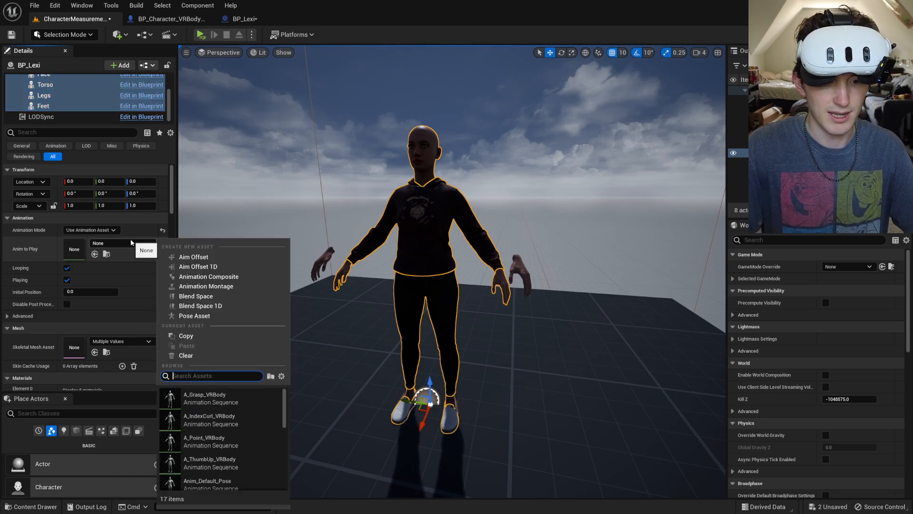
{"action": "left_click", "coordinate": [207, 485]}
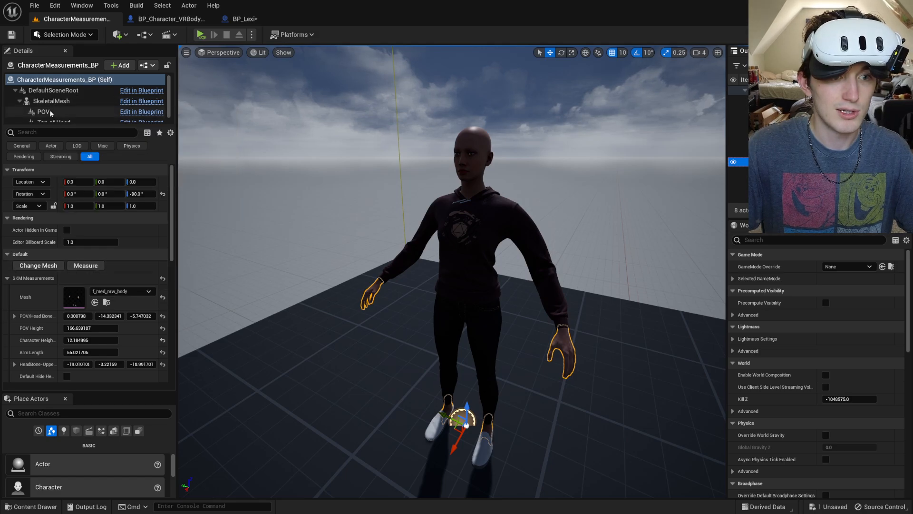
Step: Move the POV marker up to Lexi's eyes, re-measure, and copy the SKM Measurements values
{"action": "left_click", "coordinate": [44, 111]}
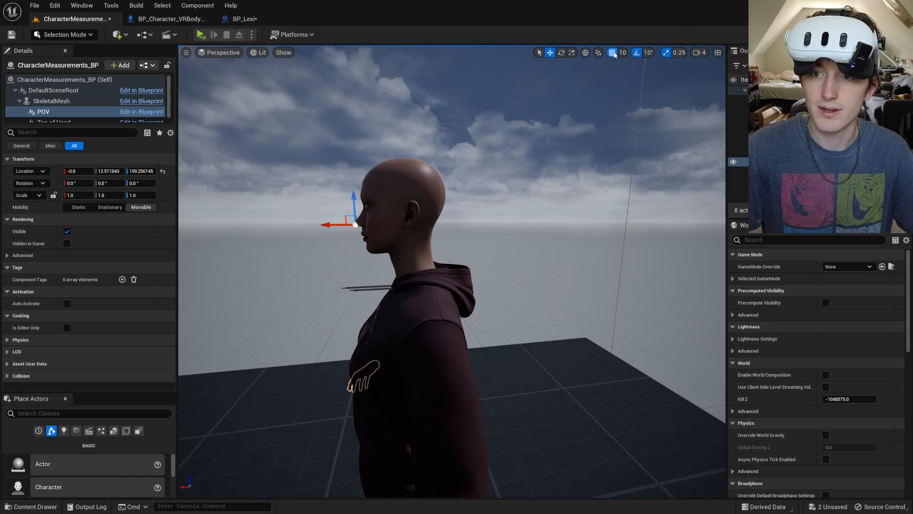
{"action": "left_click_drag", "start_coordinate": [354, 224], "coordinate": [354, 204]}
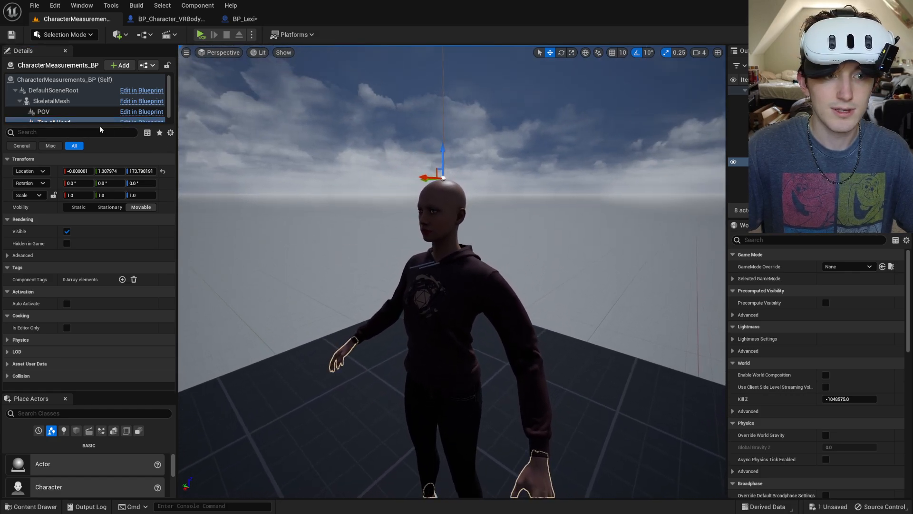
{"action": "left_click", "coordinate": [64, 79]}
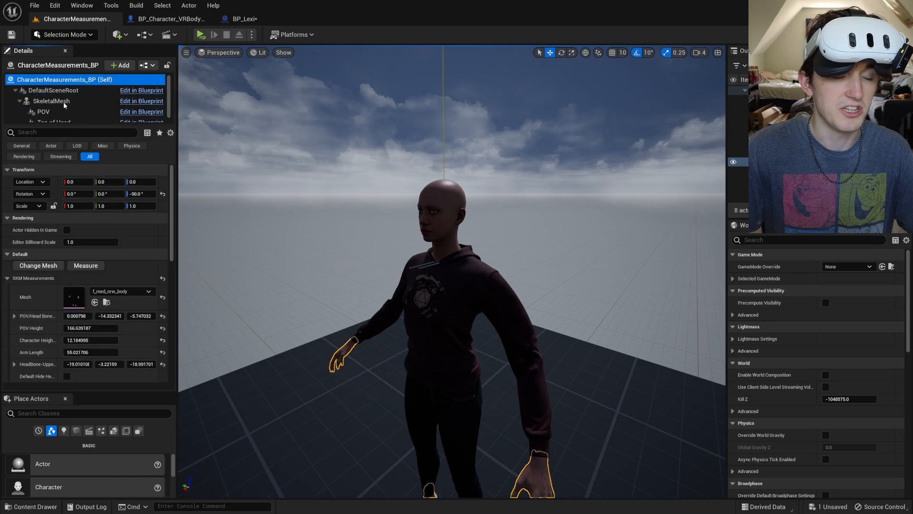
{"action": "left_click", "coordinate": [85, 265]}
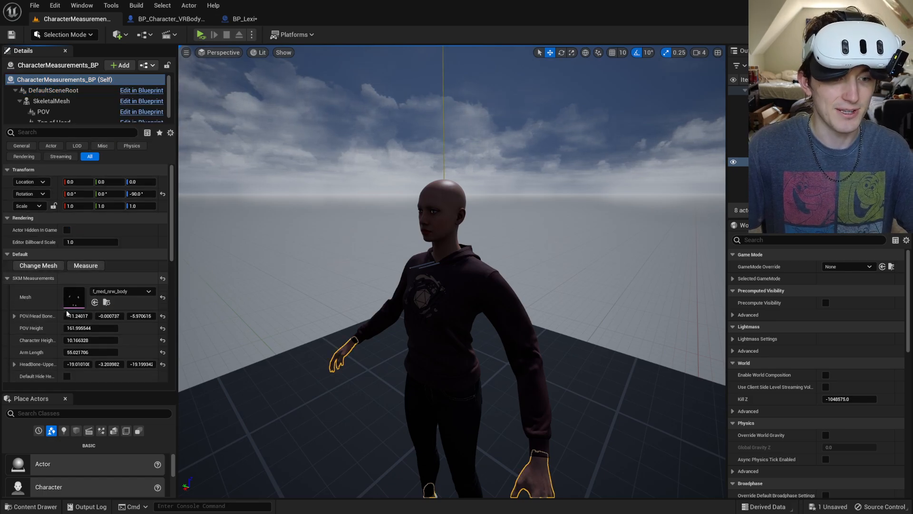
{"action": "right_click", "coordinate": [75, 315]}
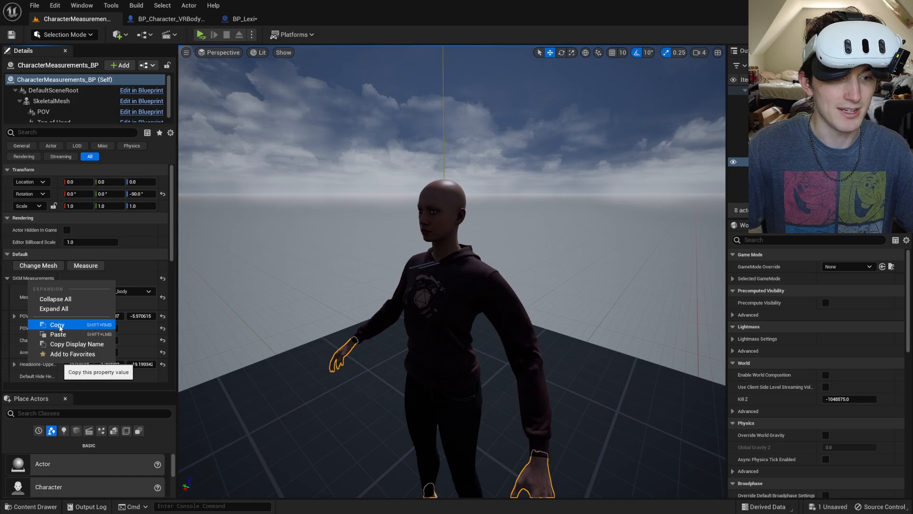
{"action": "left_click", "coordinate": [308, 503]}
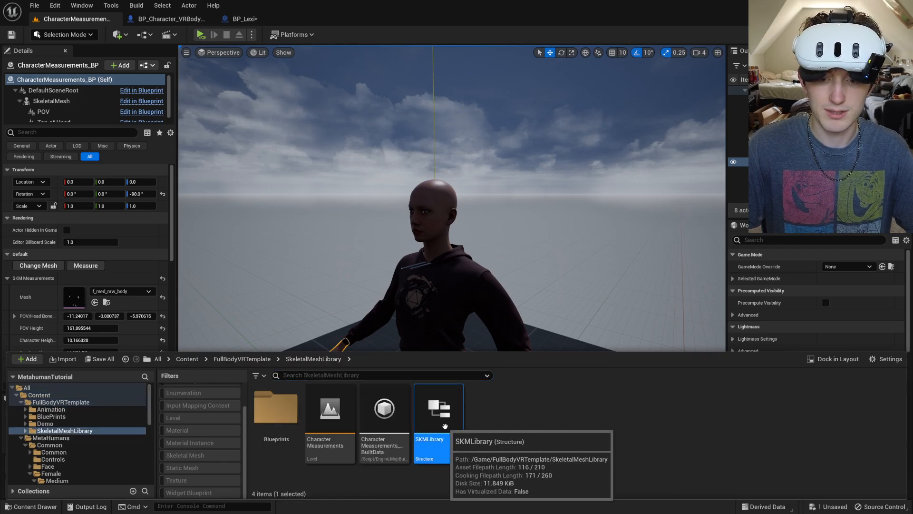
Step: Open SKMLibrary and store the copied f_med_nrw_body measurements in new array Index 4
{"action": "double_click", "coordinate": [438, 408]}
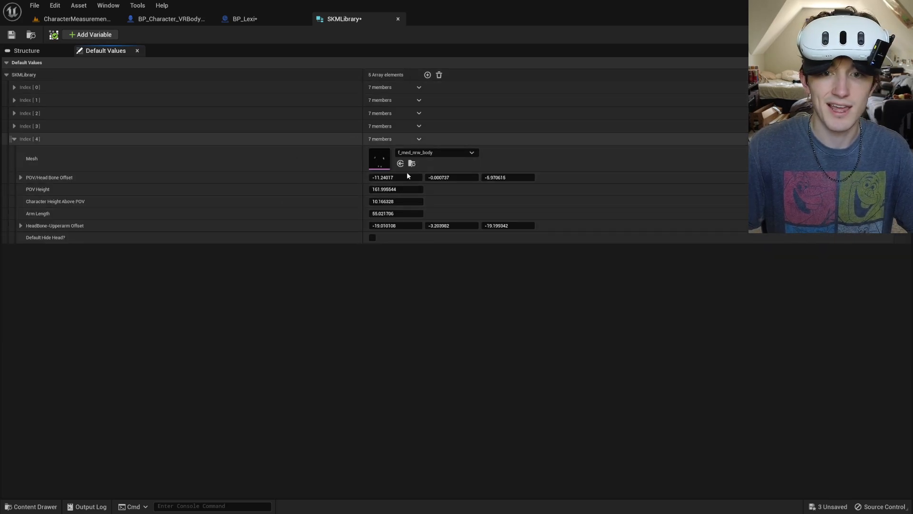
{"action": "mouse_move", "coordinate": [397, 137]}
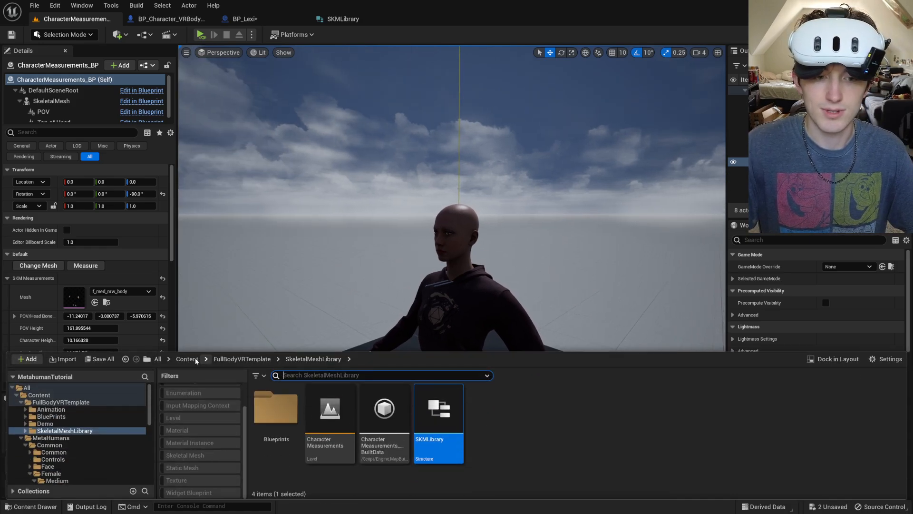
Step: Open VRBody_Demo_Map and give the VR character's mesh CopyPose_AnimBP as its animation class
{"action": "left_click", "coordinate": [45, 423]}
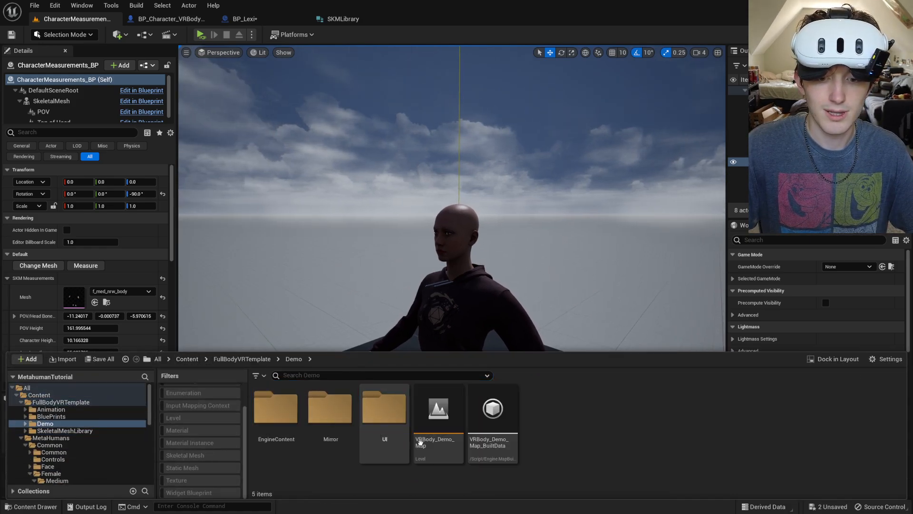
{"action": "double_click", "coordinate": [438, 408]}
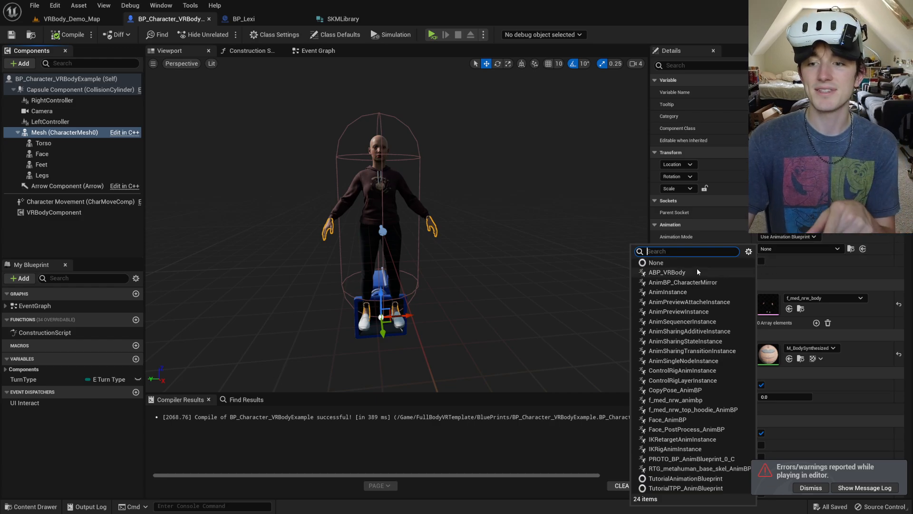
{"action": "left_click", "coordinate": [667, 272]}
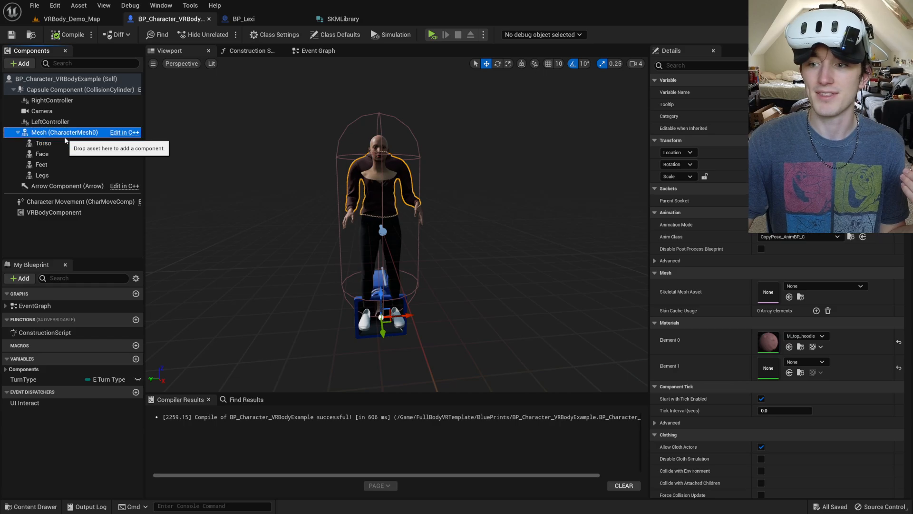
Step: Play the VRBody_Demo_Map level in VR to preview the Lexi body
{"action": "left_click", "coordinate": [72, 19]}
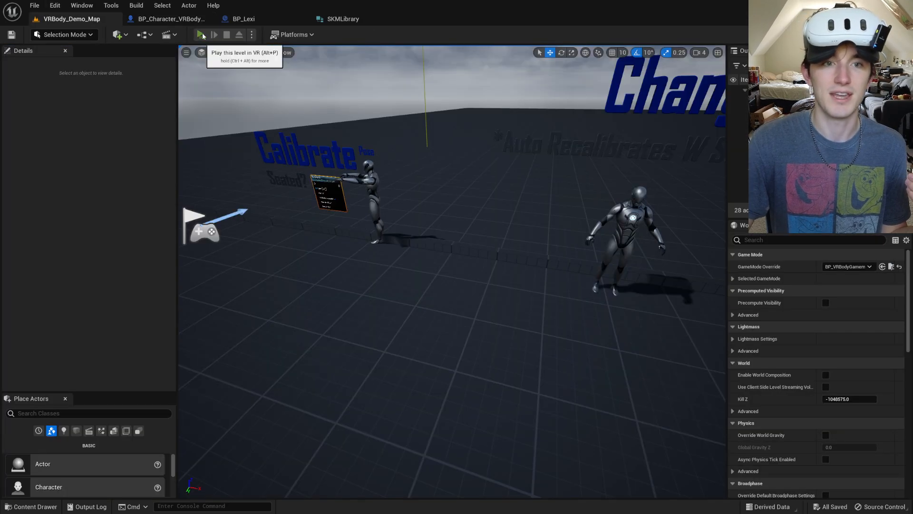
{"action": "left_click", "coordinate": [201, 34]}
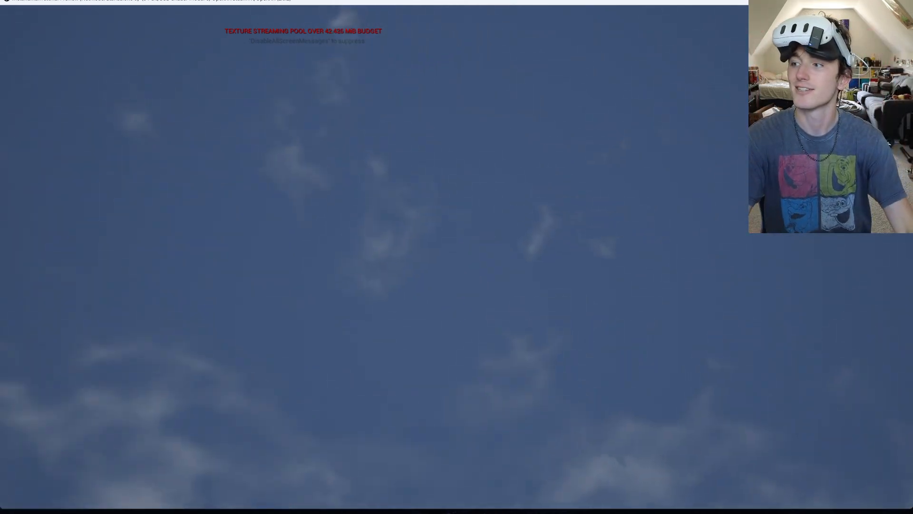
{"action": "left_click", "coordinate": [309, 503]}
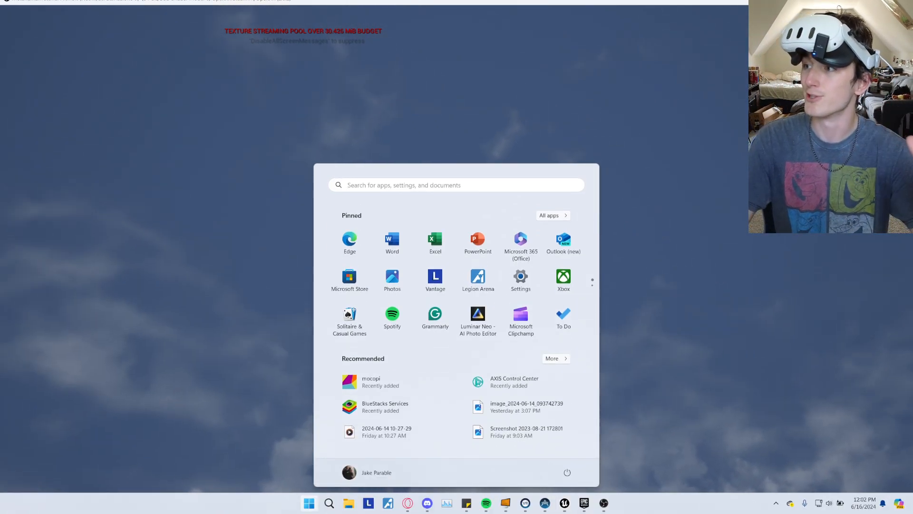